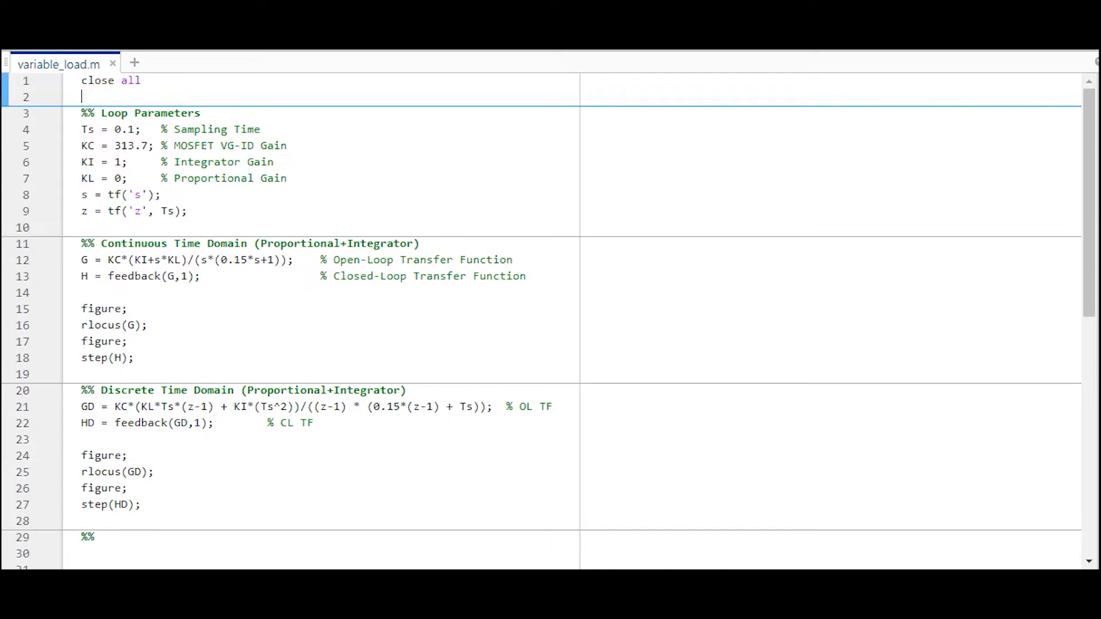
Review the loop script's sampling time and gain definitions before rerunning it.
left_click(81, 114)
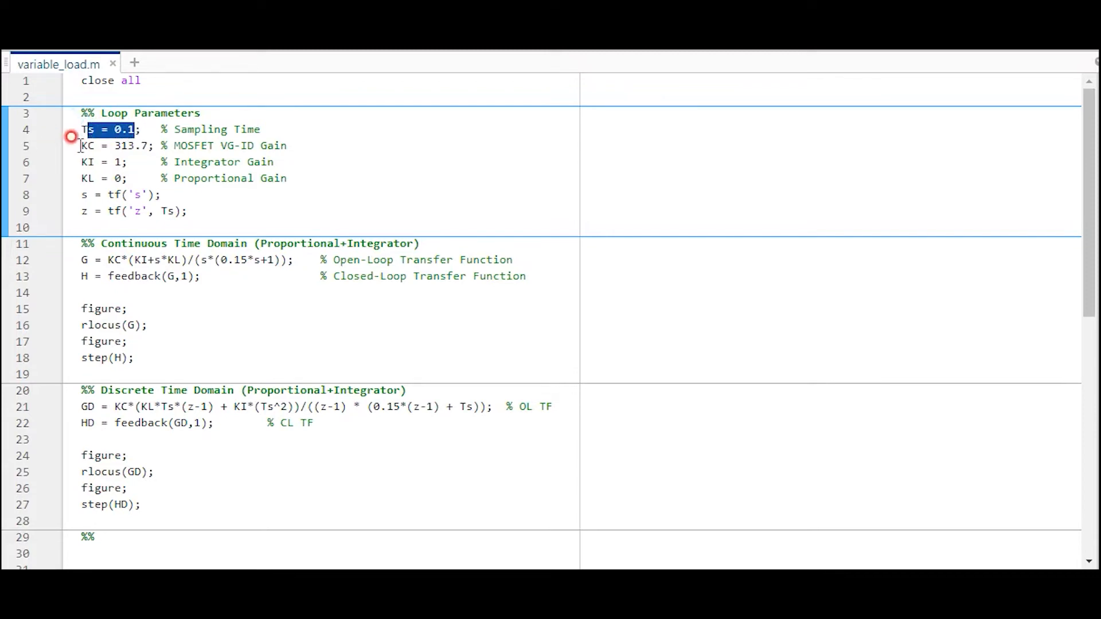
double_click(116, 145)
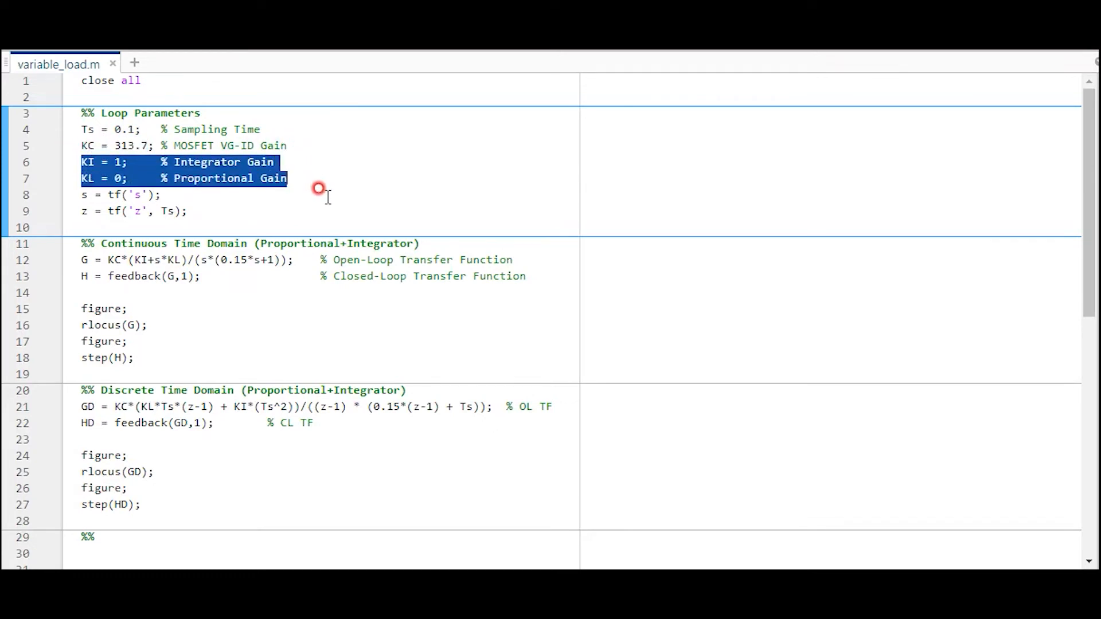
left_click(129, 285)
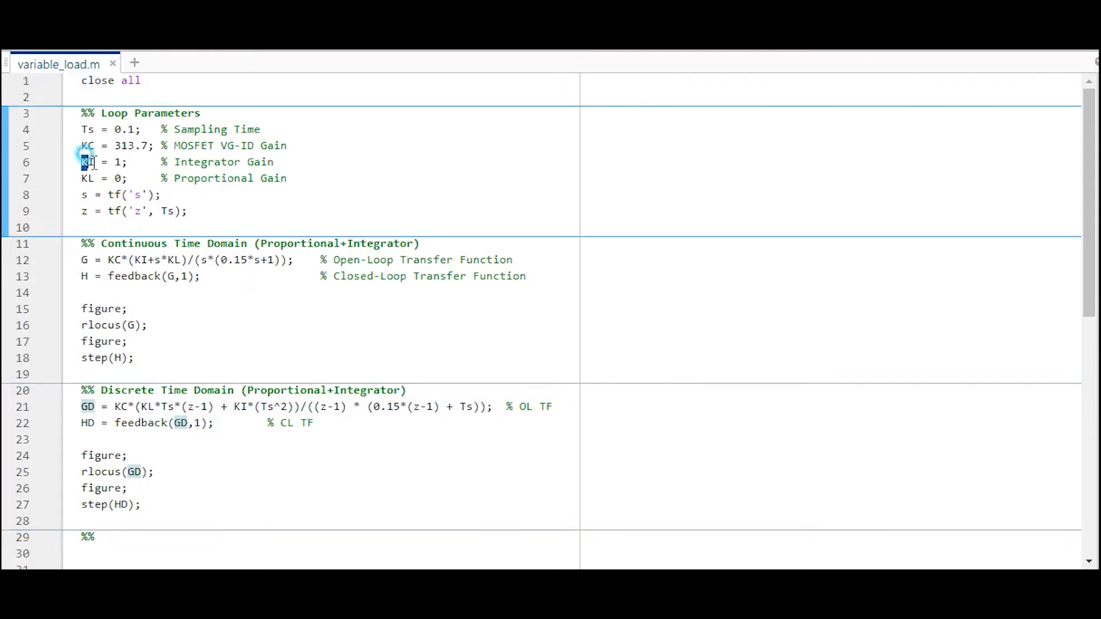
double_click(98, 162)
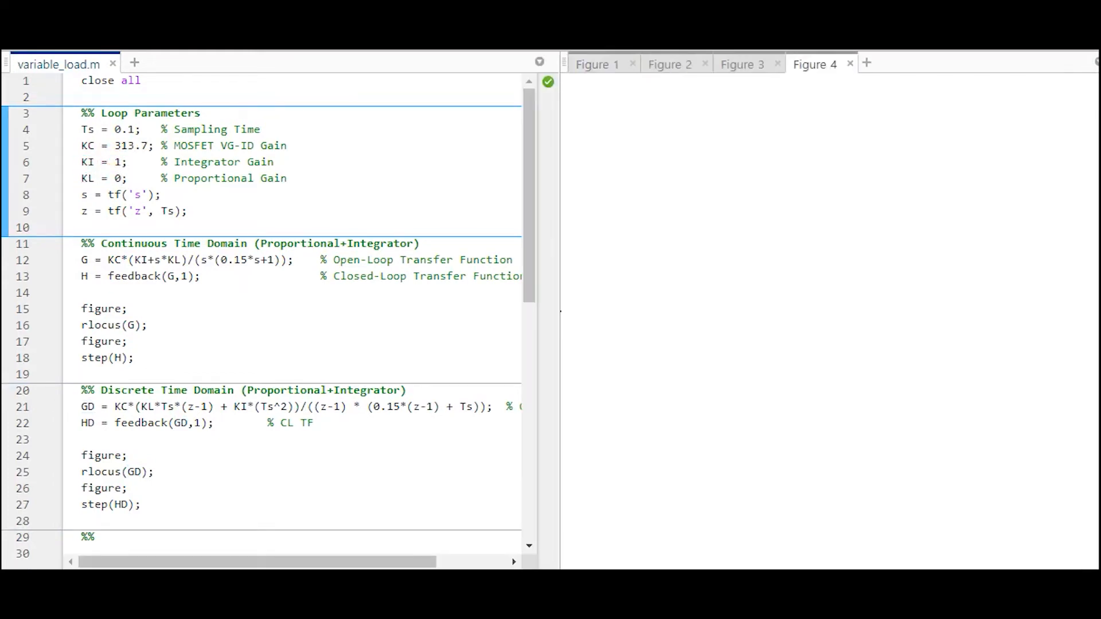
Mark the discrete root locus point at pole 0.667, gain 0.00531, zero overshoot.
left_click(741, 64)
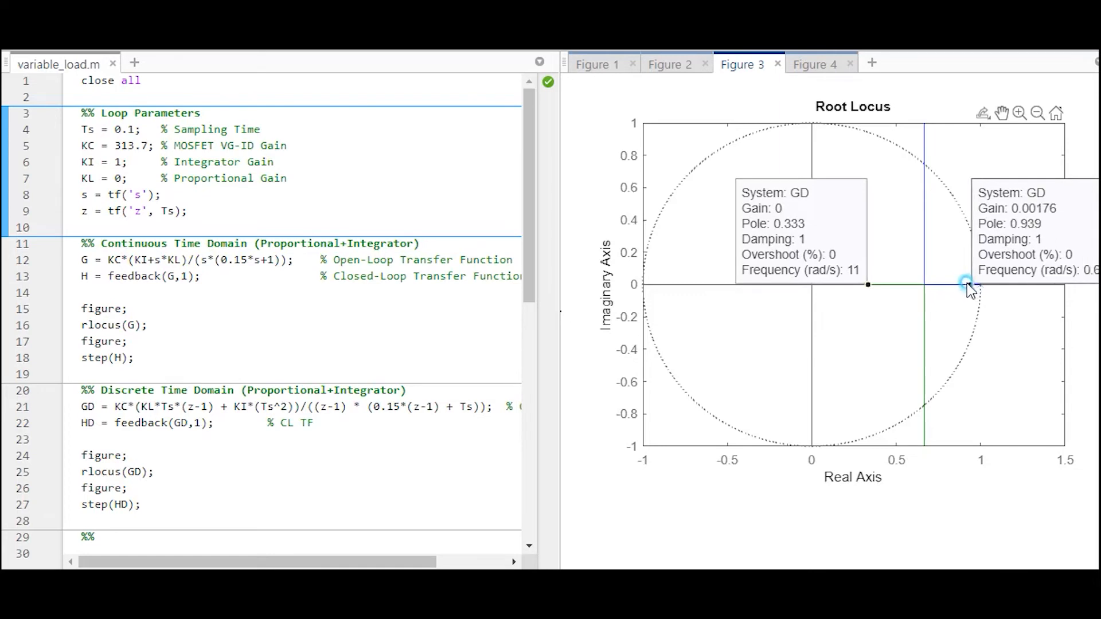
mouse_move(959, 288)
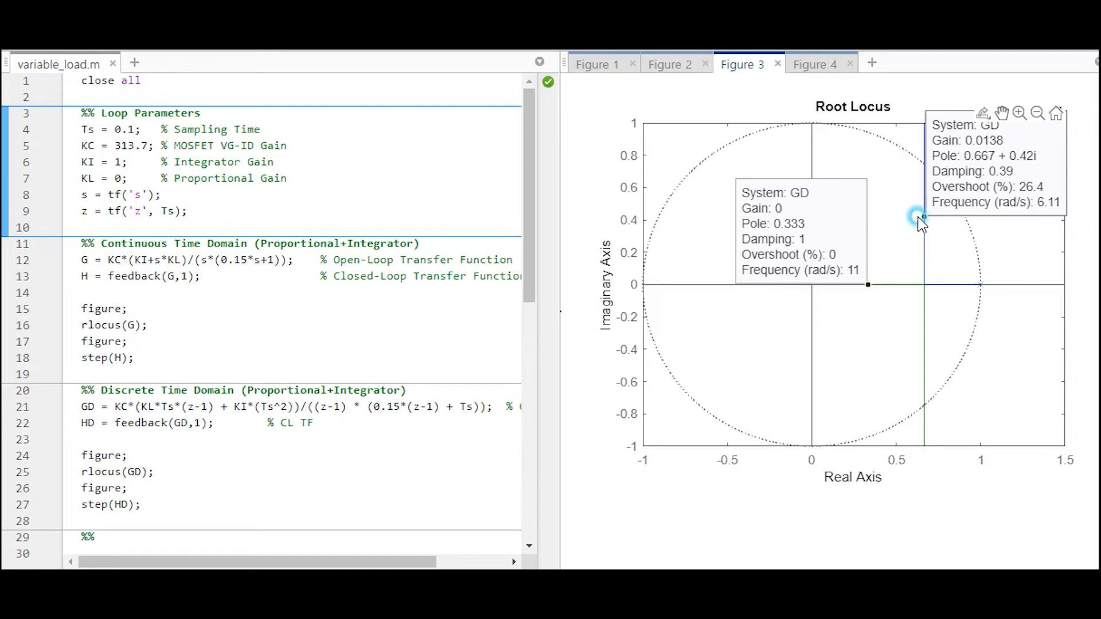
mouse_move(993, 186)
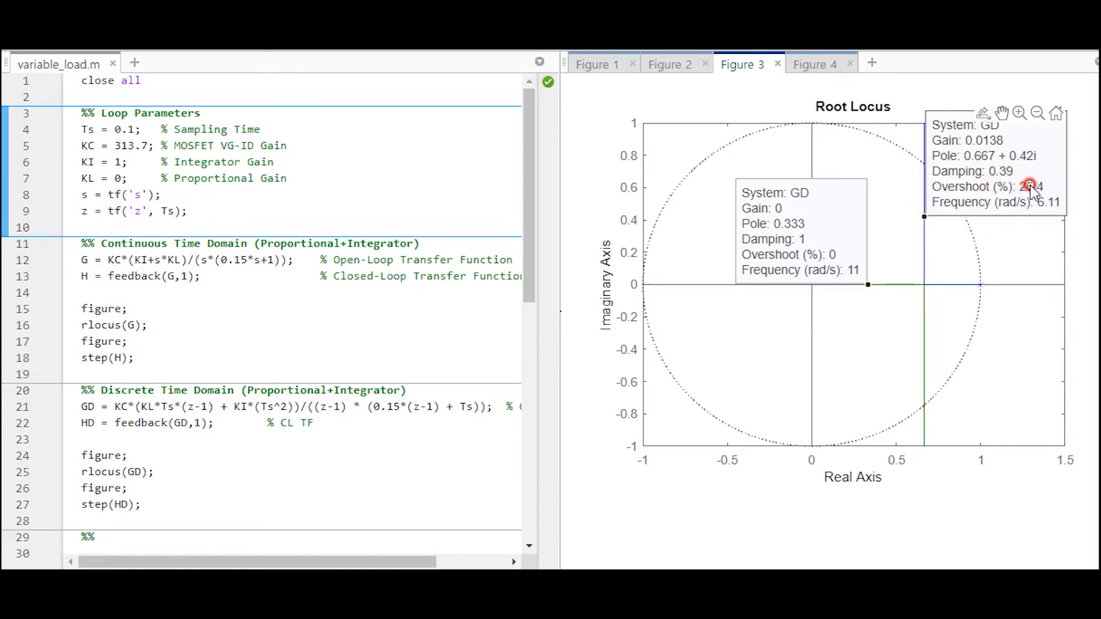
mouse_move(1049, 212)
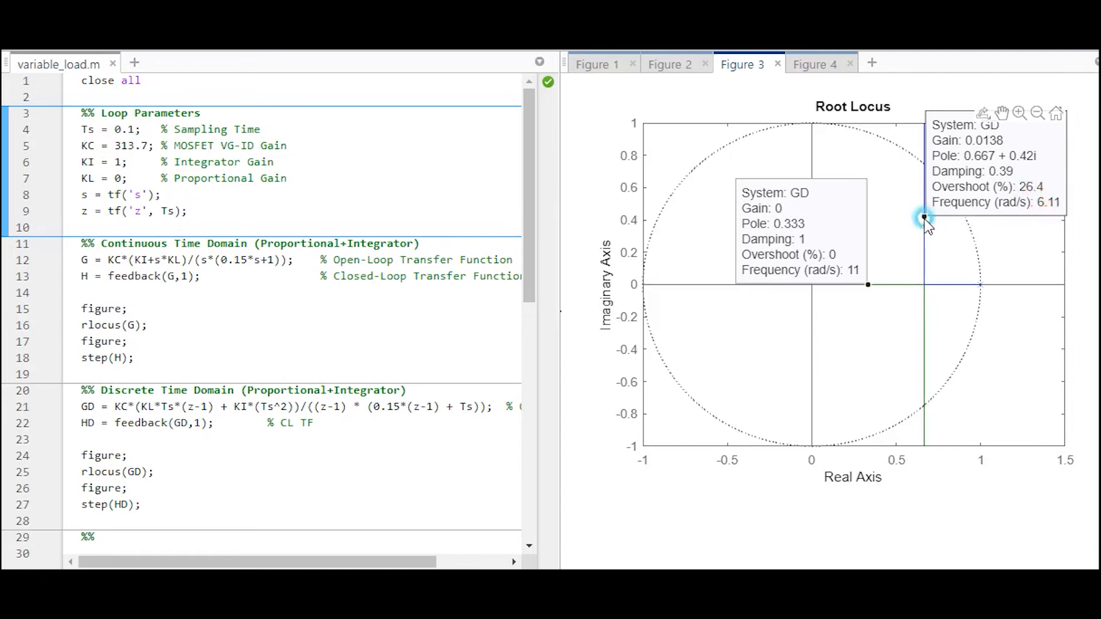
mouse_move(923, 166)
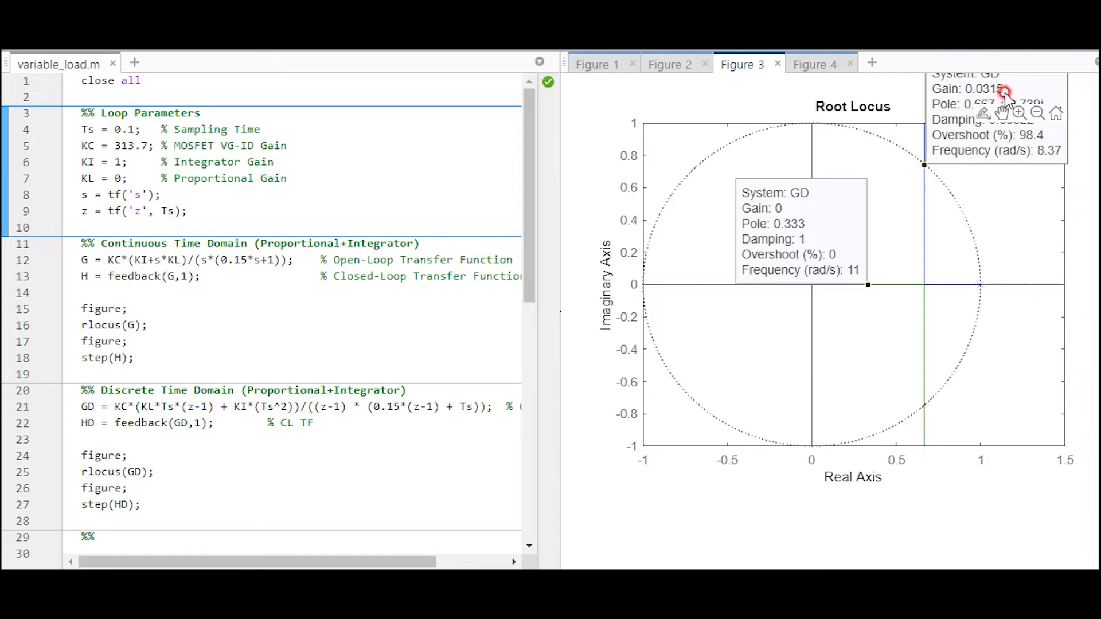
mouse_move(903, 199)
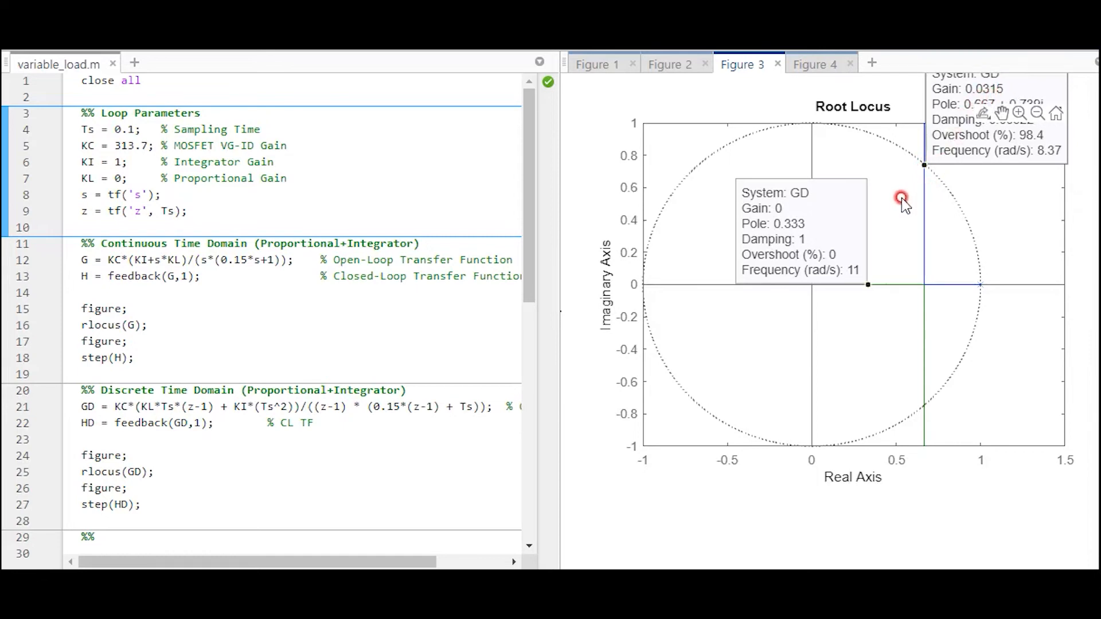
mouse_move(887, 204)
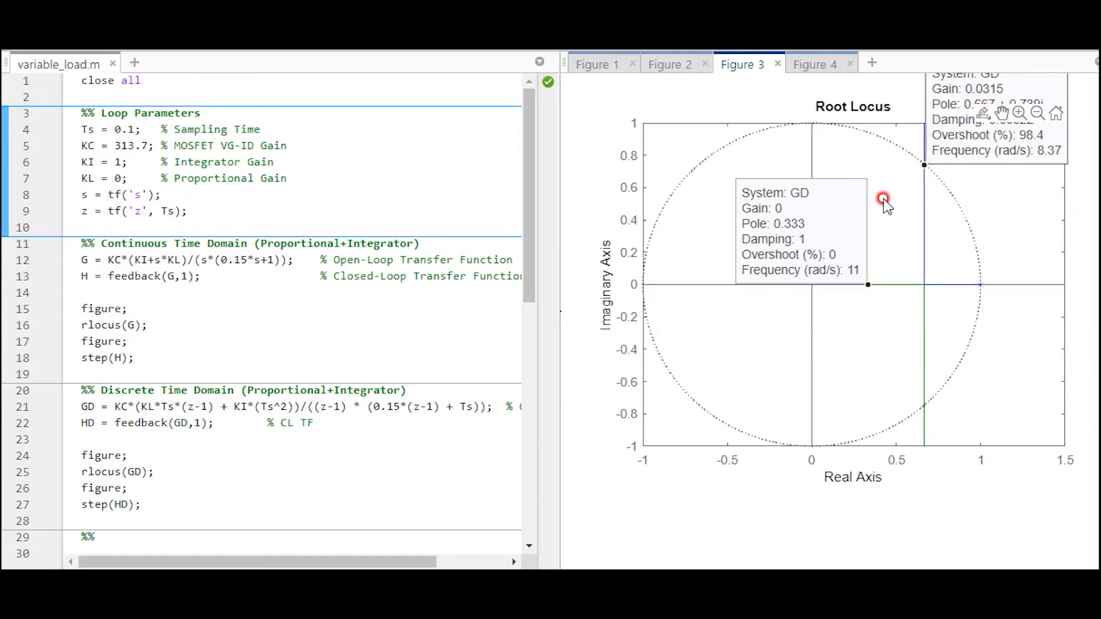
mouse_move(929, 156)
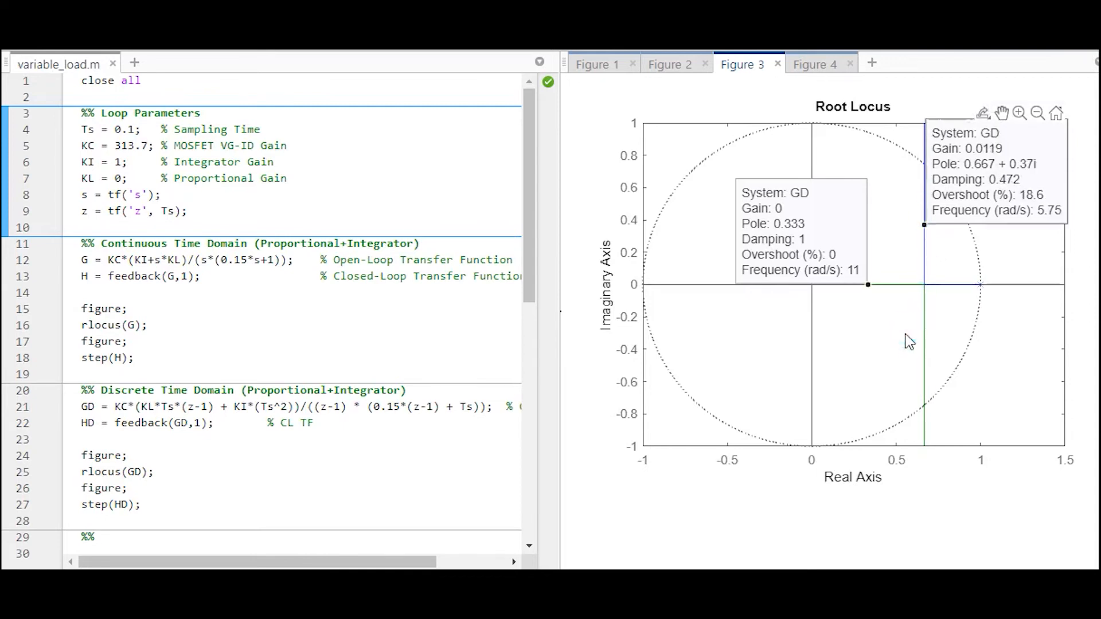
left_click(940, 350)
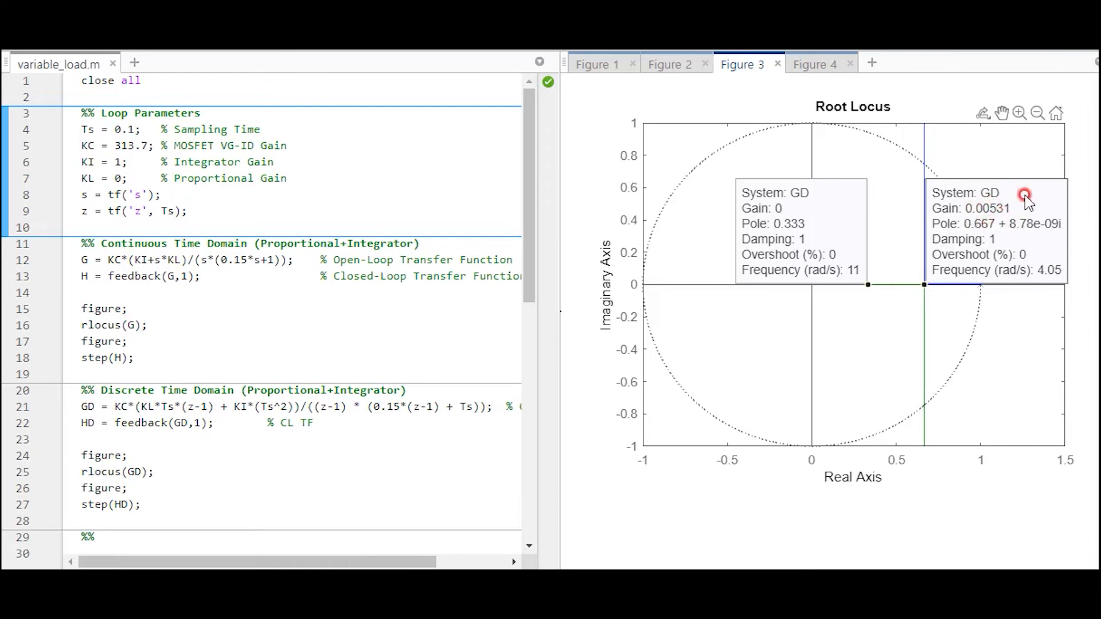
mouse_move(1026, 220)
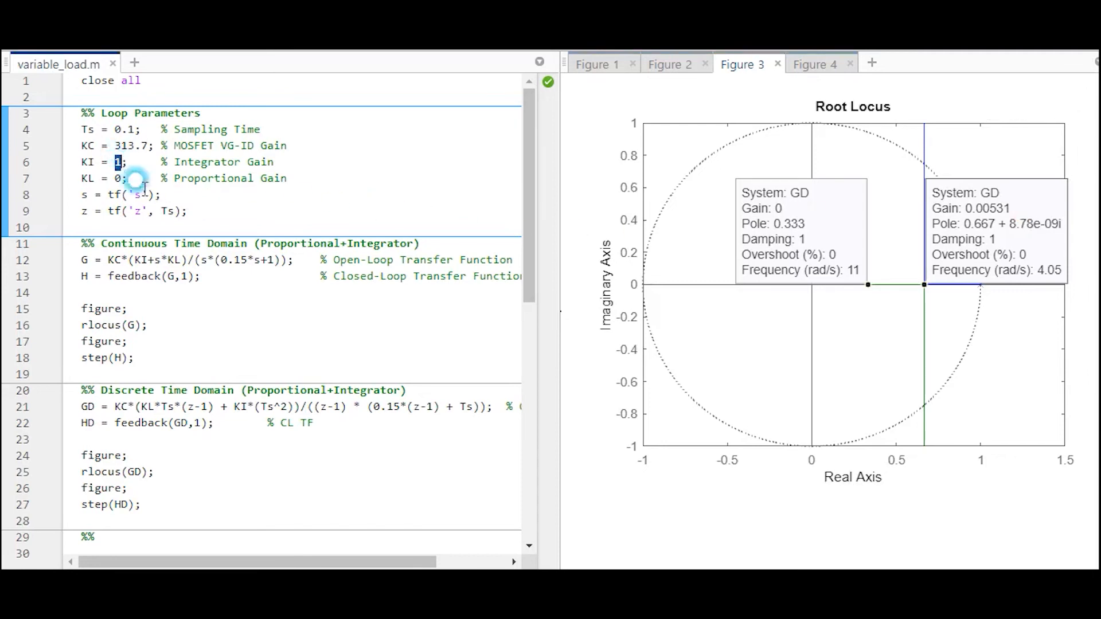
Set KI = 0.00531 and check the step response rises to 1 without overshoot.
type("0.0053")
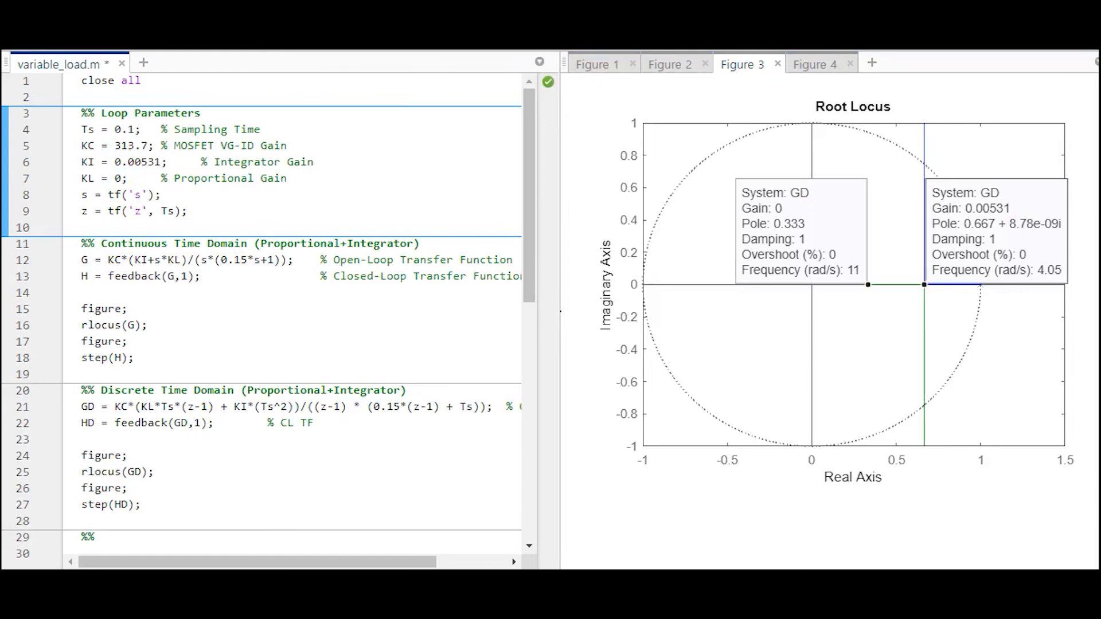
left_click(814, 64)
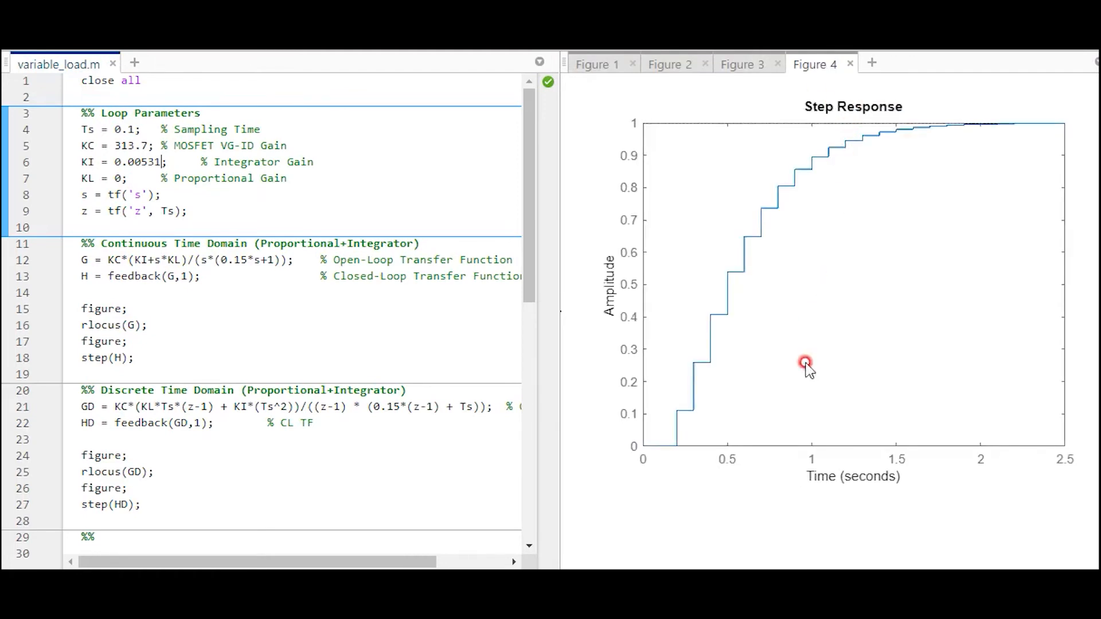
mouse_move(922, 177)
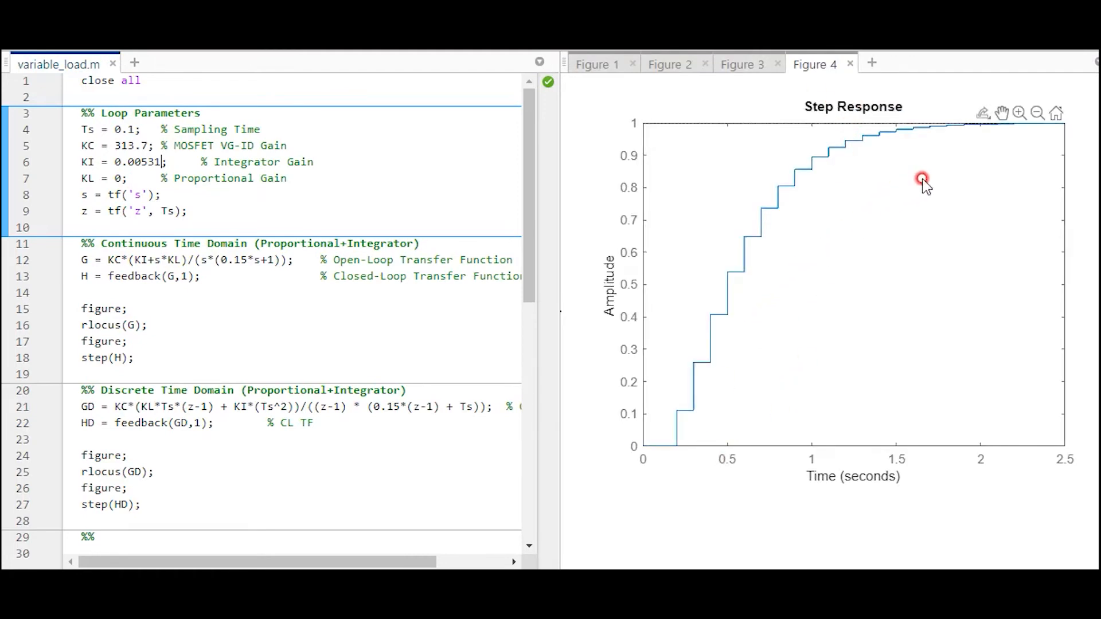
mouse_move(856, 107)
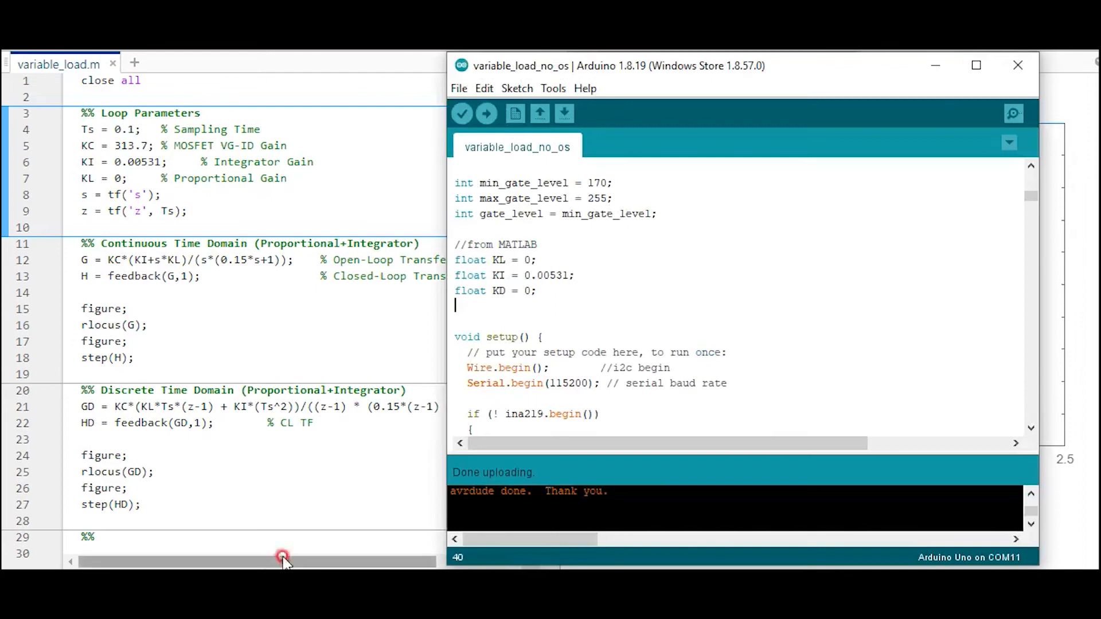
Upload the sketch with KL = 0, KI = 0.00531, KD = 0 to the Uno on COM11.
left_click(485, 113)
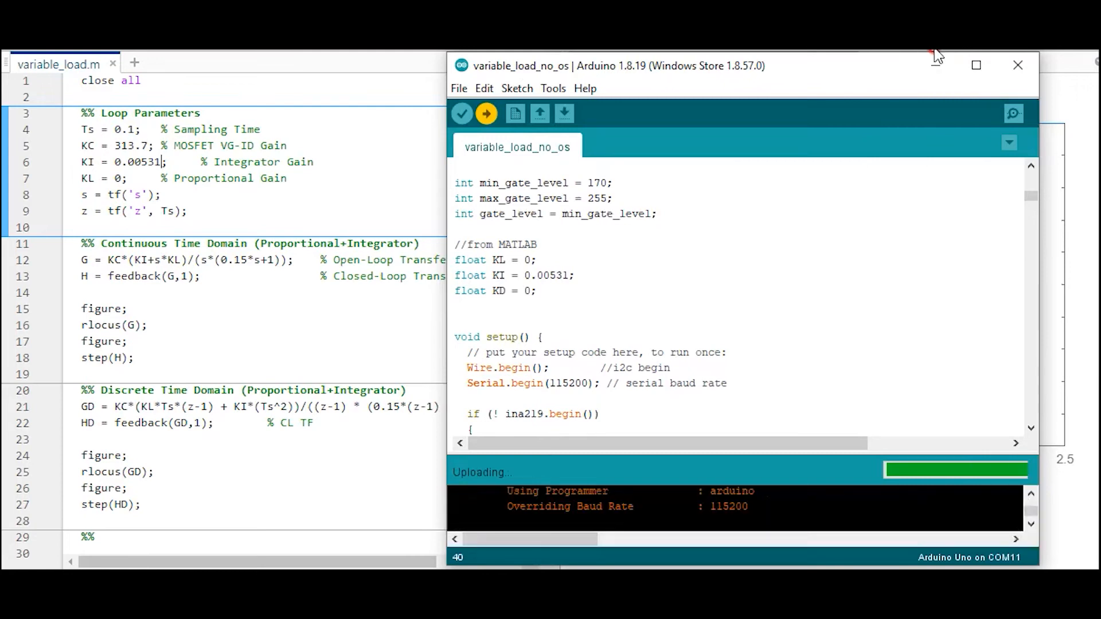
mouse_move(937, 65)
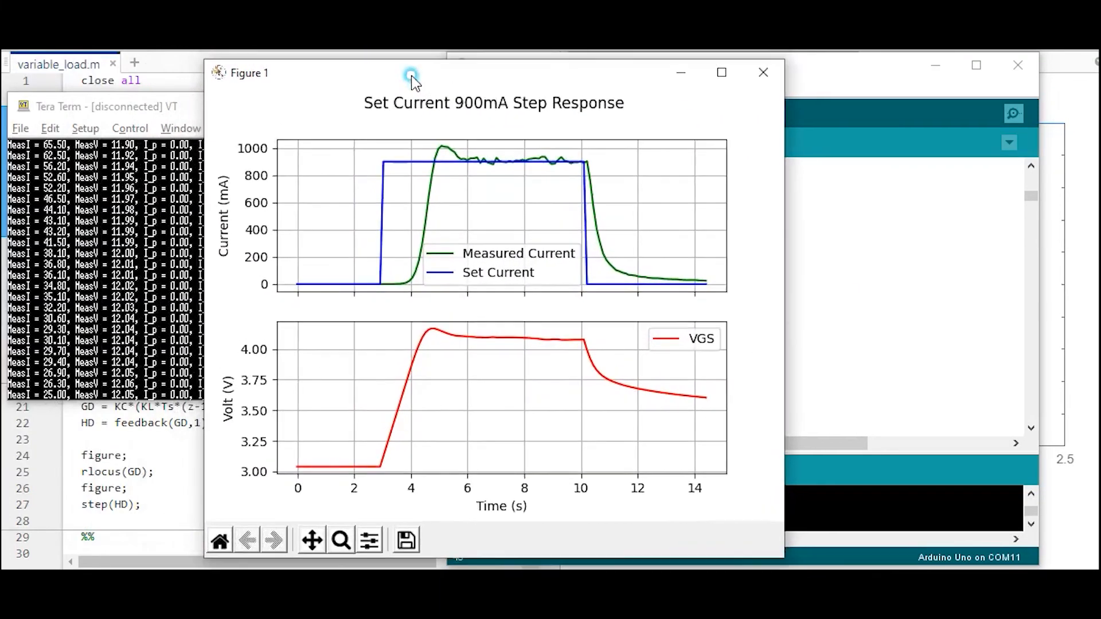
mouse_move(453, 148)
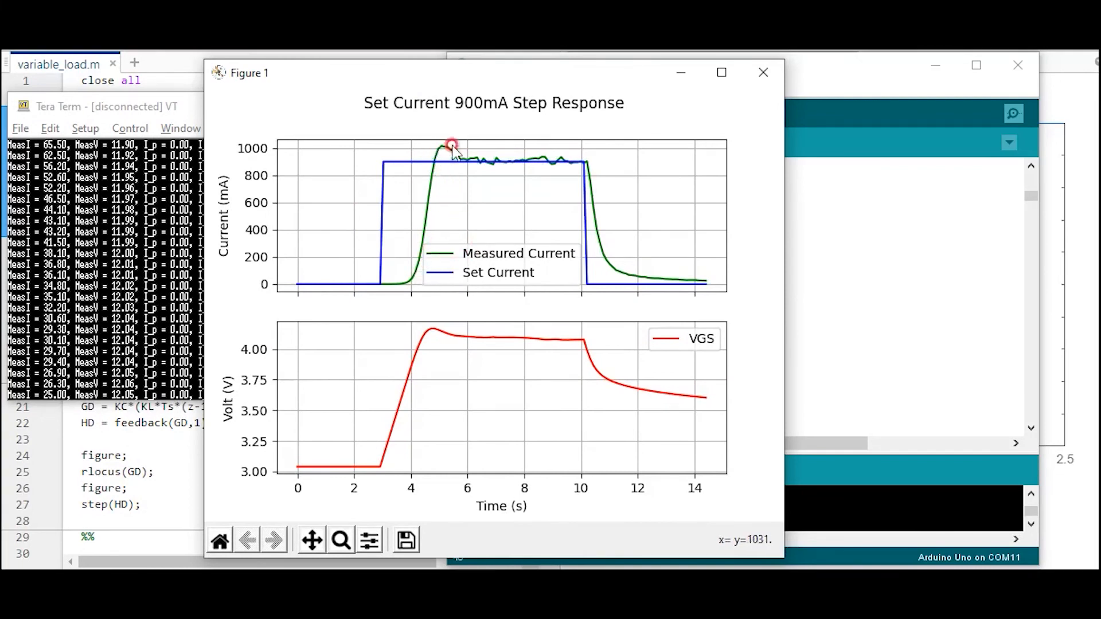
mouse_move(456, 165)
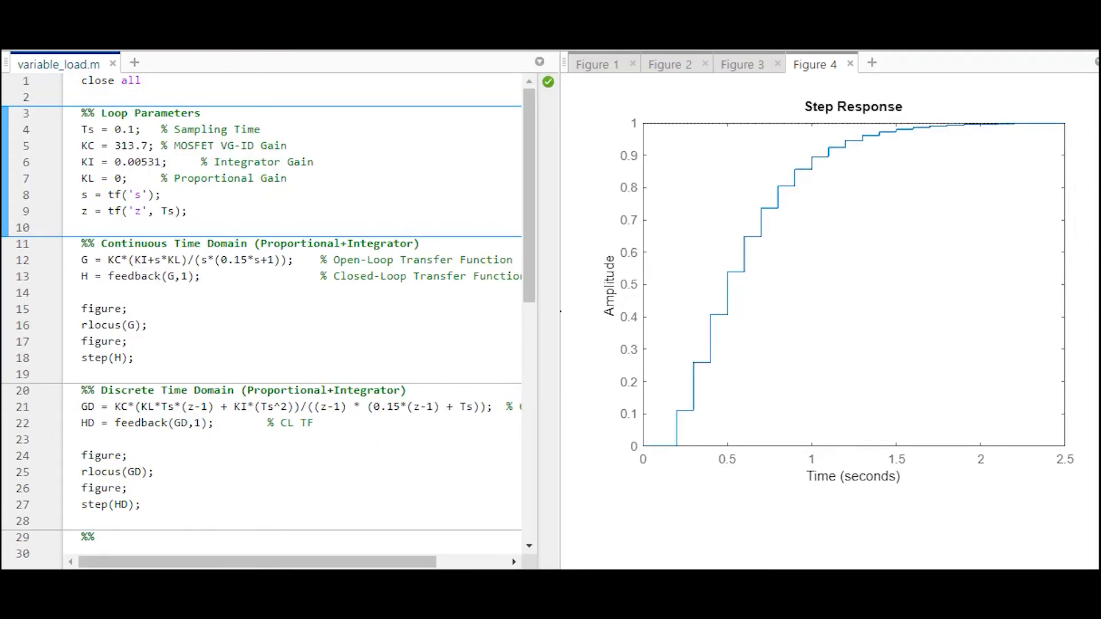
Read gain 0.00633 from the proportional-only root locus and try KL = 0.00633.
left_click(165, 327)
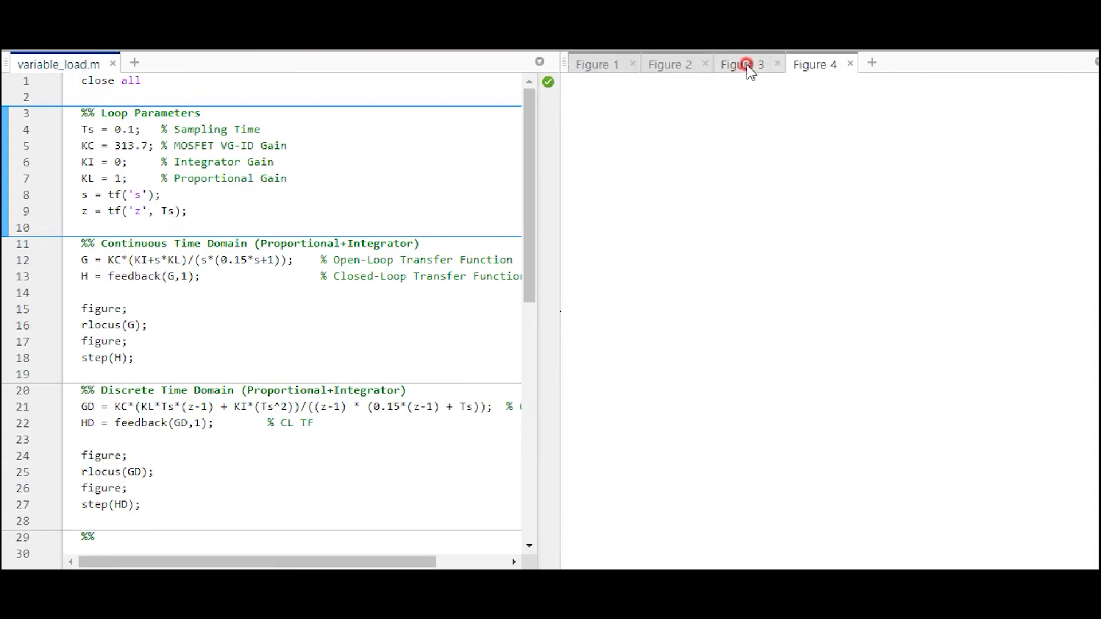
left_click(742, 64)
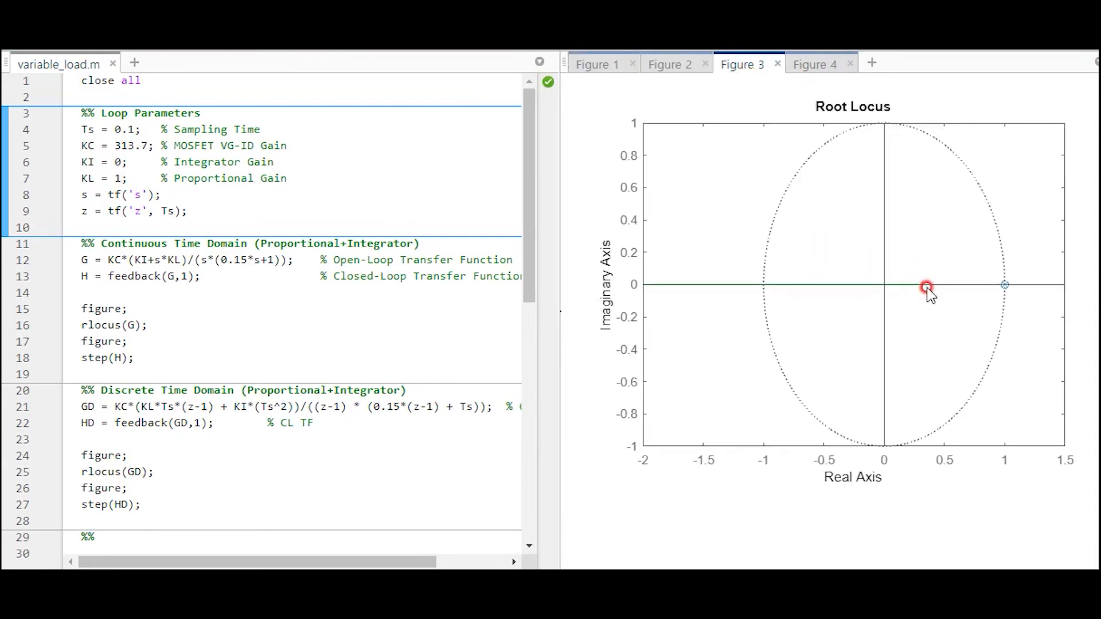
mouse_move(993, 301)
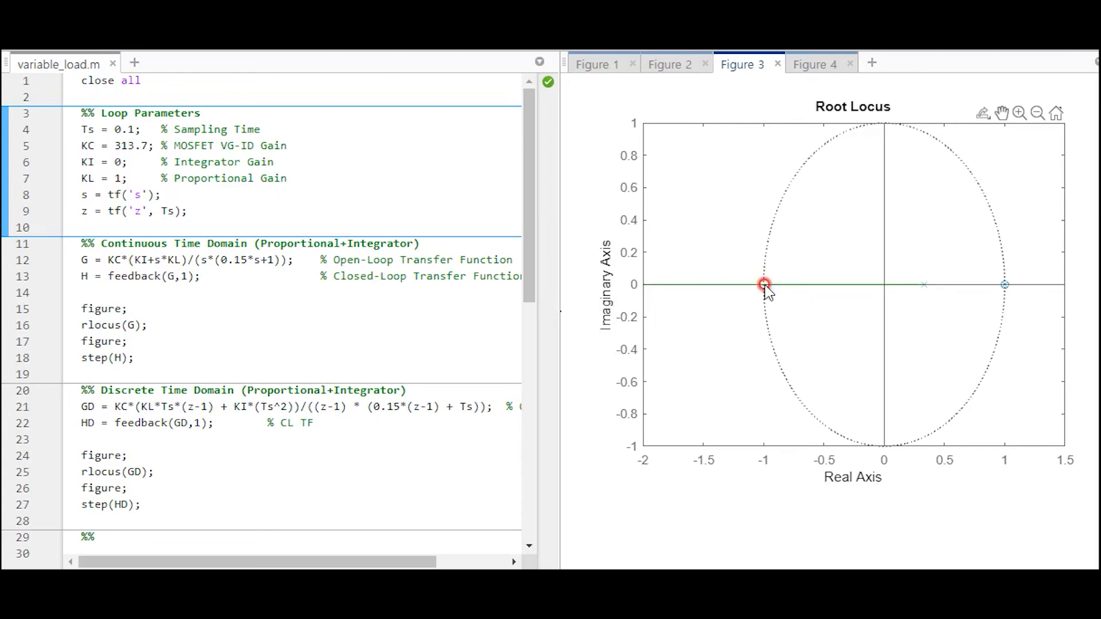
left_click(764, 285)
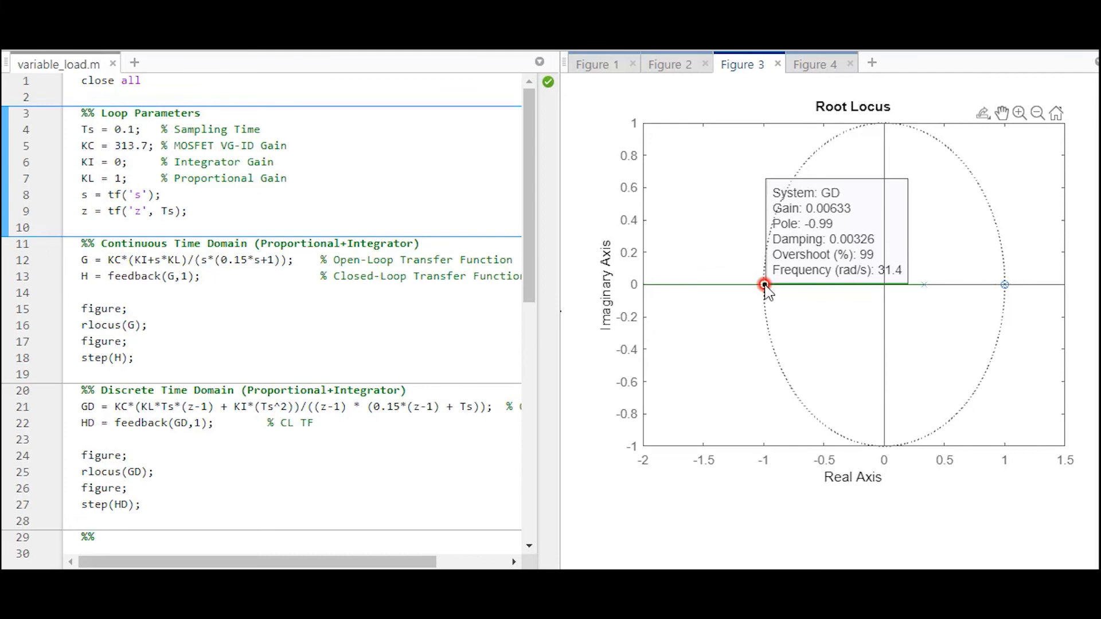
type("0.00633")
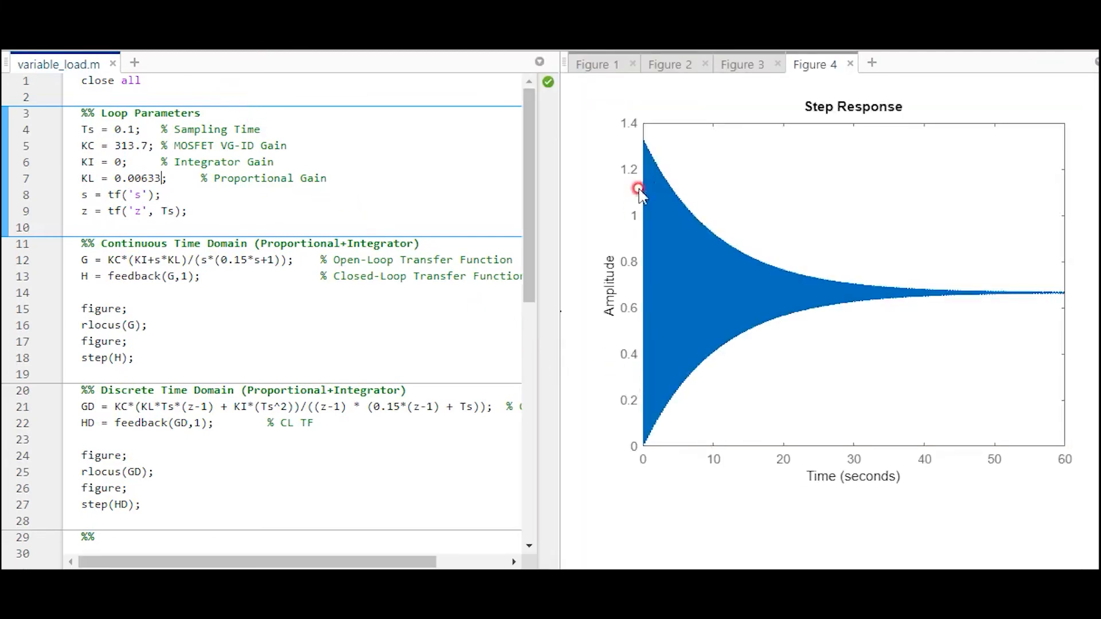
mouse_move(996, 289)
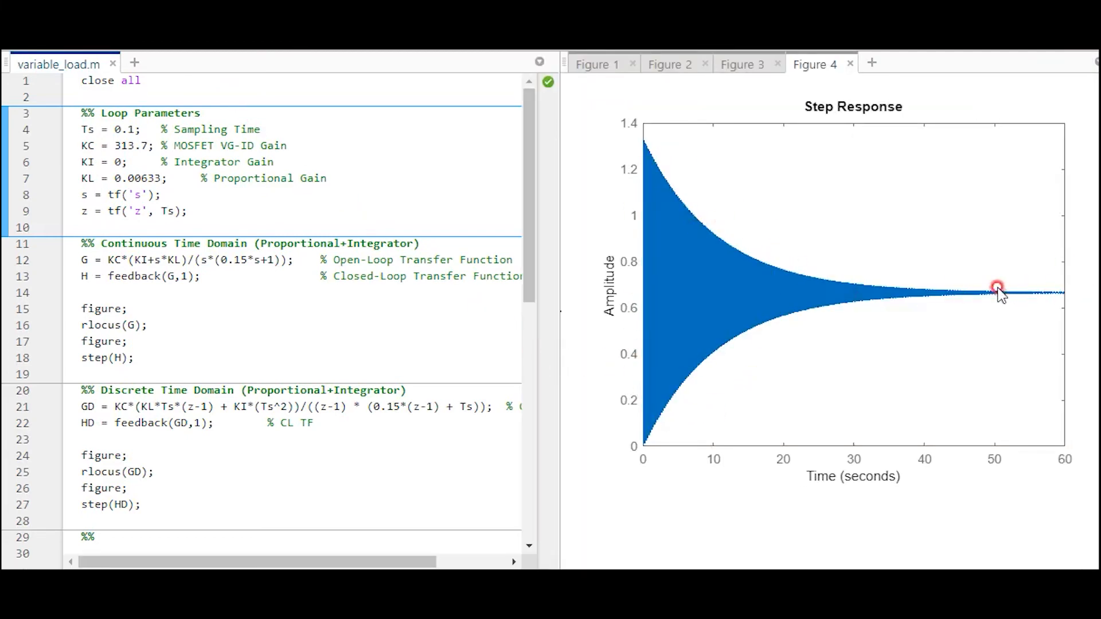
mouse_move(681, 404)
type("1")
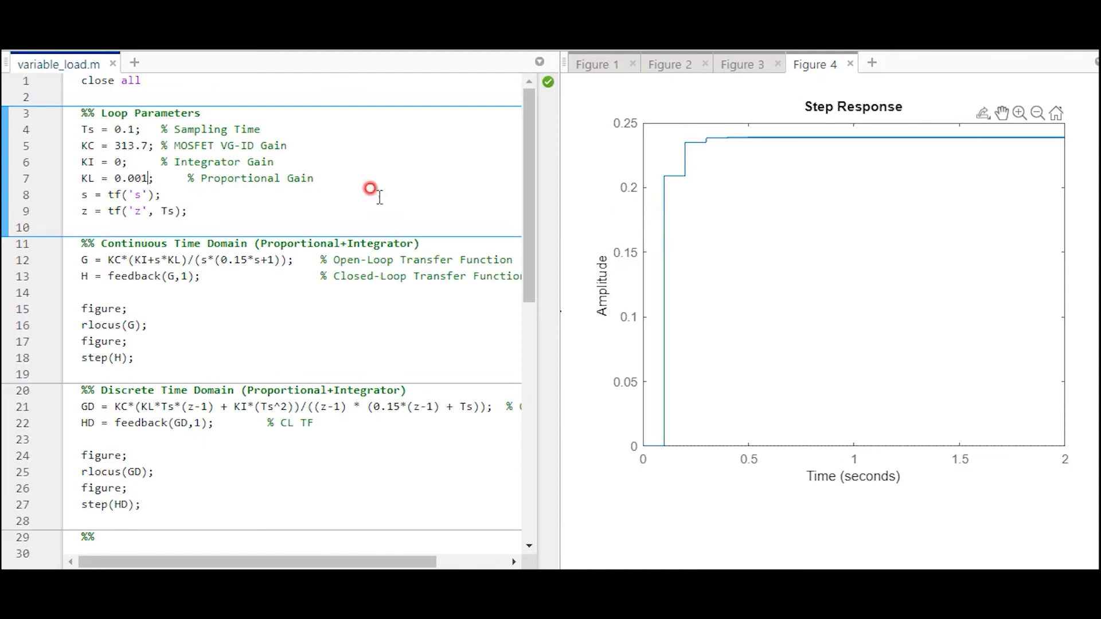
Restore KI = 0.00531 alongside KL = 0.001 and rerun the script.
type("0.00531")
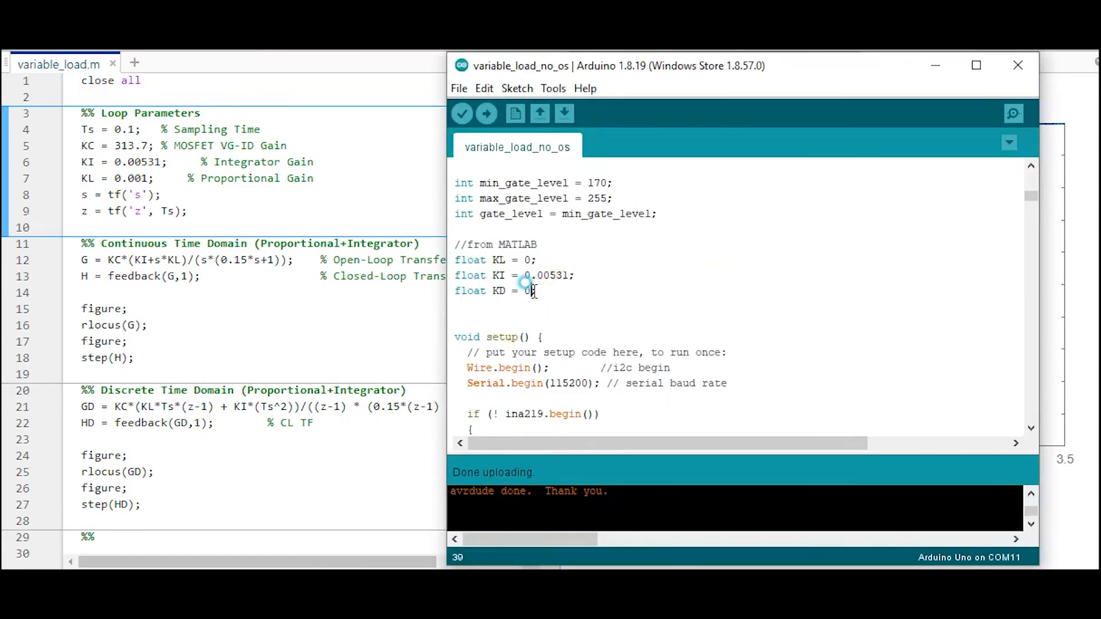
Upload the tuned sketch and connect Tera Term to serial port COM11.
left_click(485, 114)
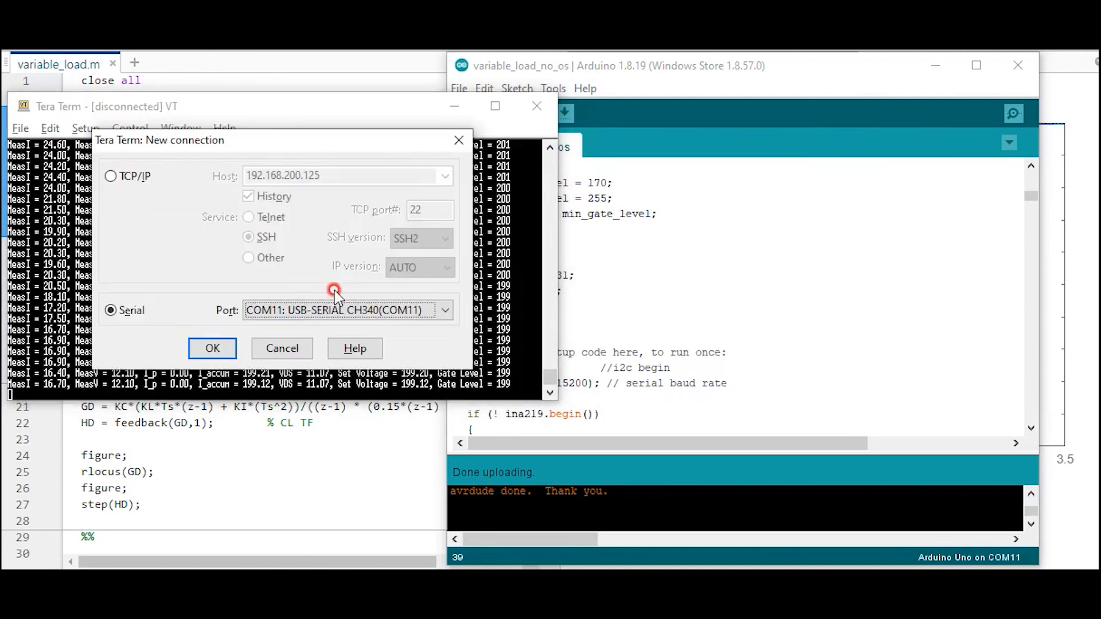
left_click(212, 349)
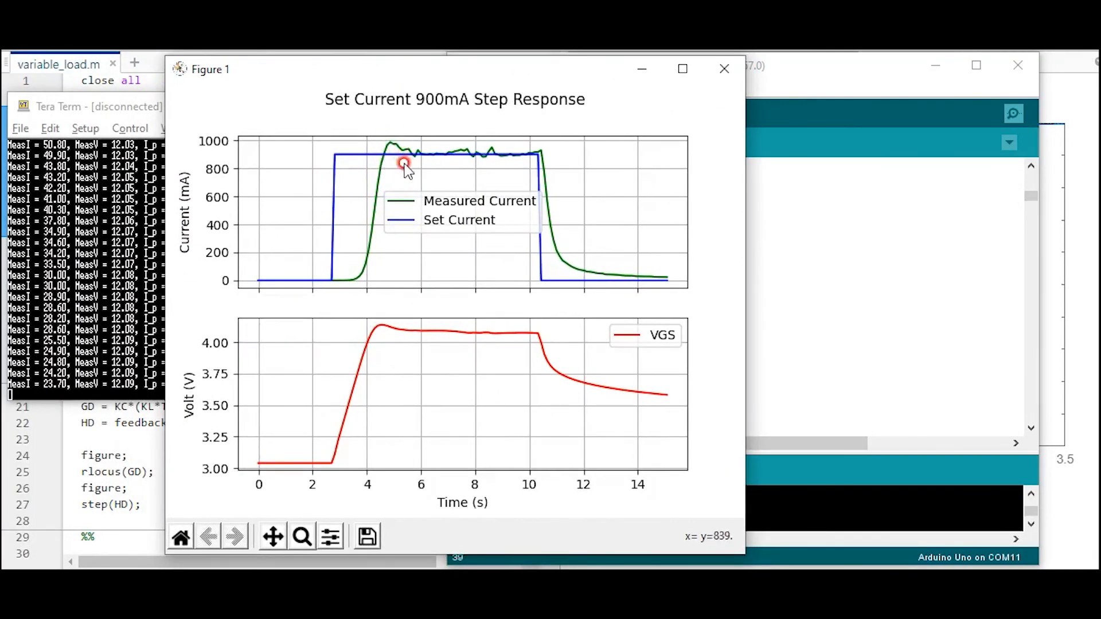
mouse_move(661, 370)
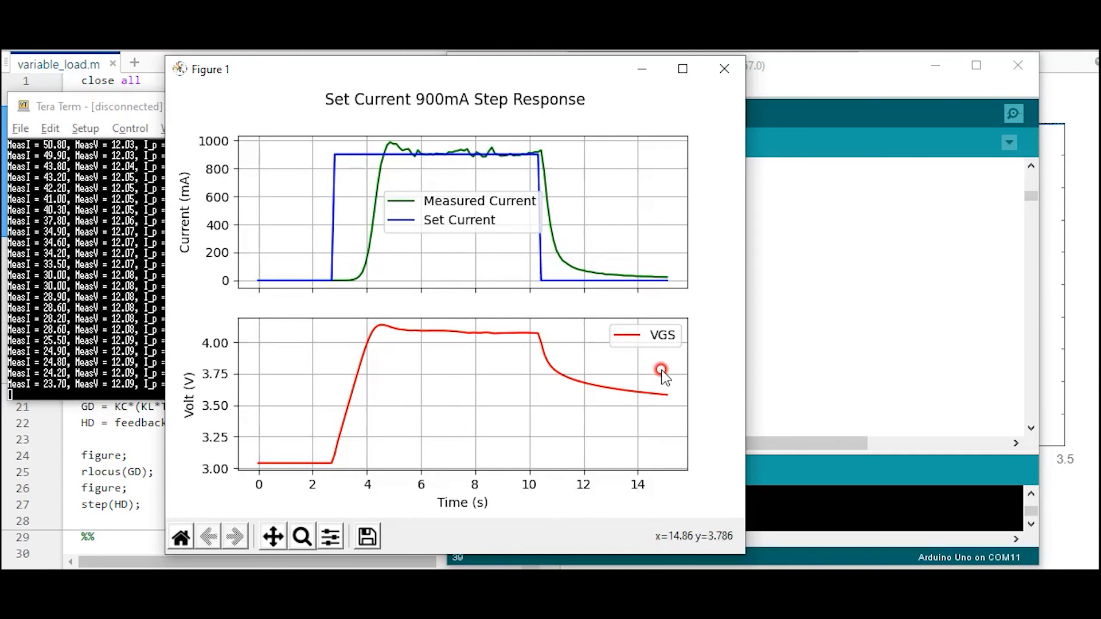